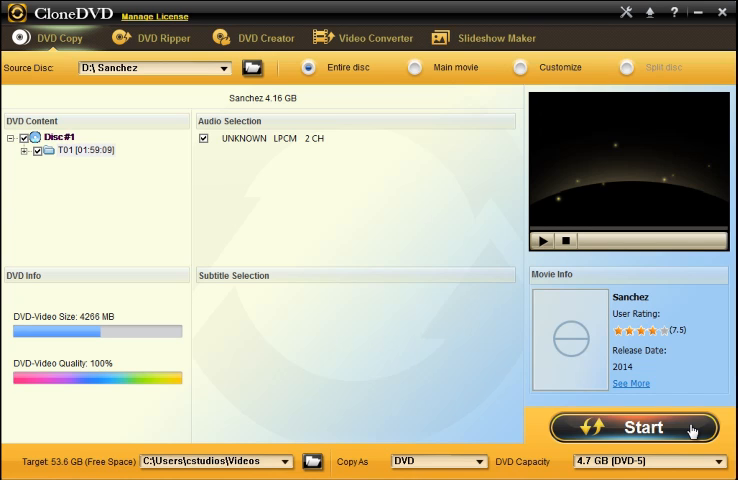
mouse_move(338, 260)
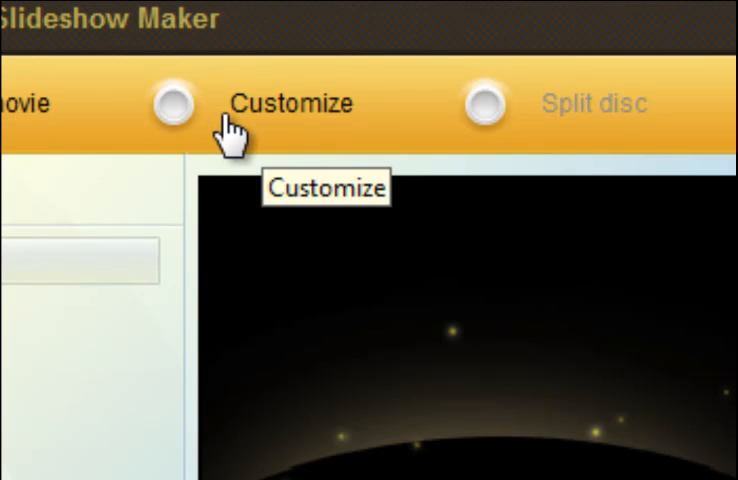
mouse_move(620, 156)
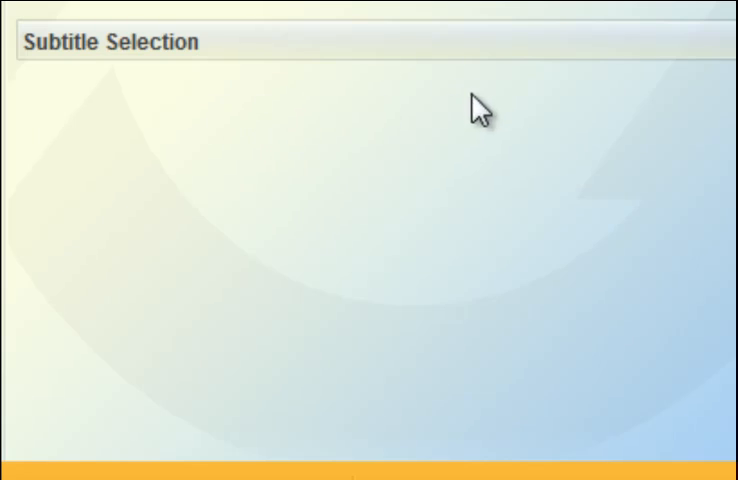
mouse_move(290, 180)
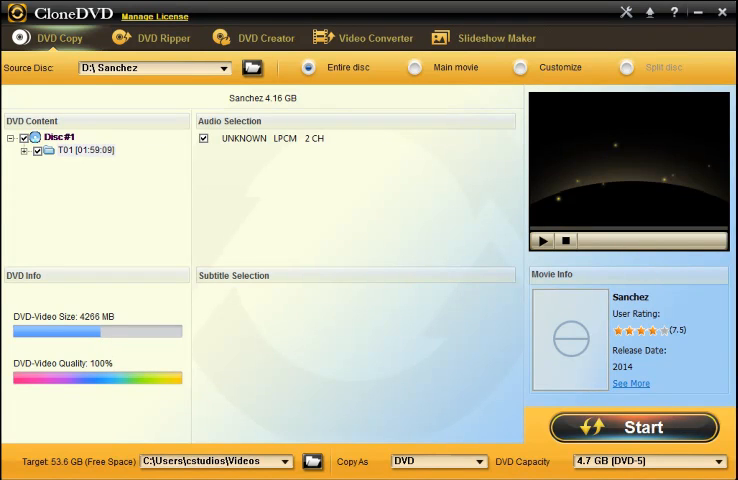
mouse_move(128, 380)
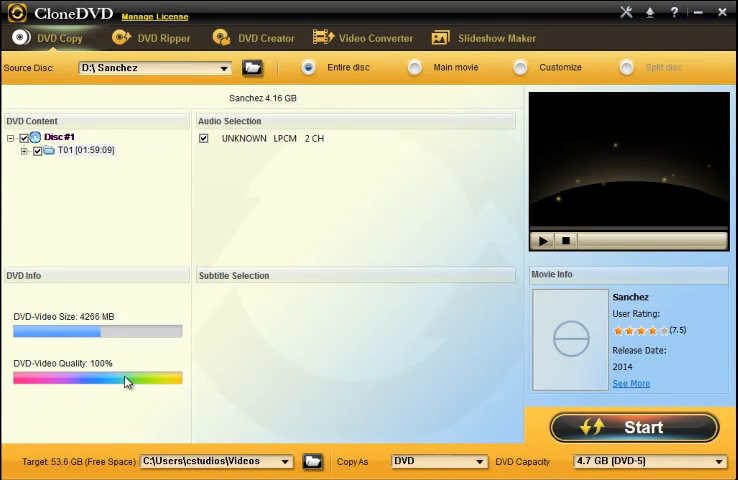
mouse_move(184, 392)
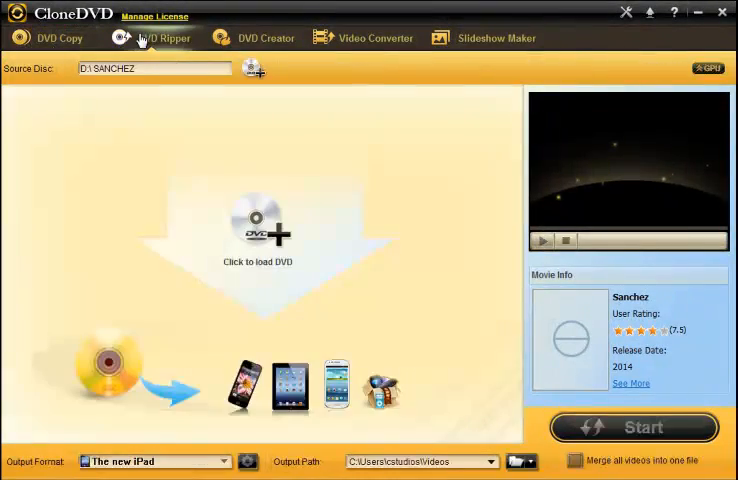
mouse_move(372, 276)
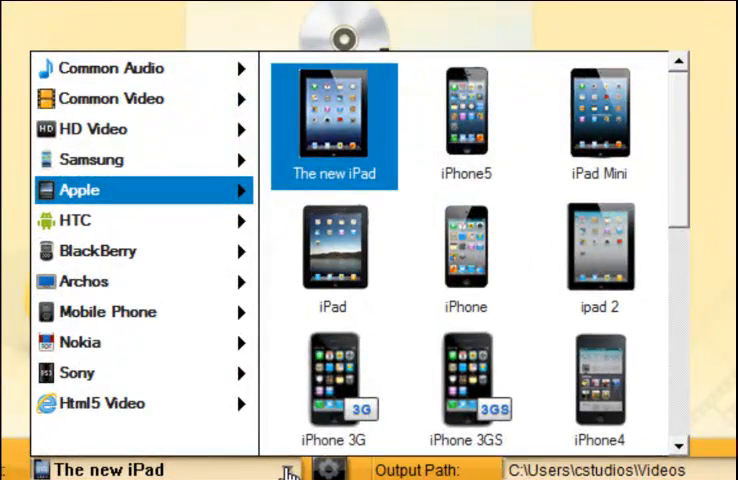
- Keep The new iPad as the DVD Ripper output format, then move on to DVD Creator
click(332, 384)
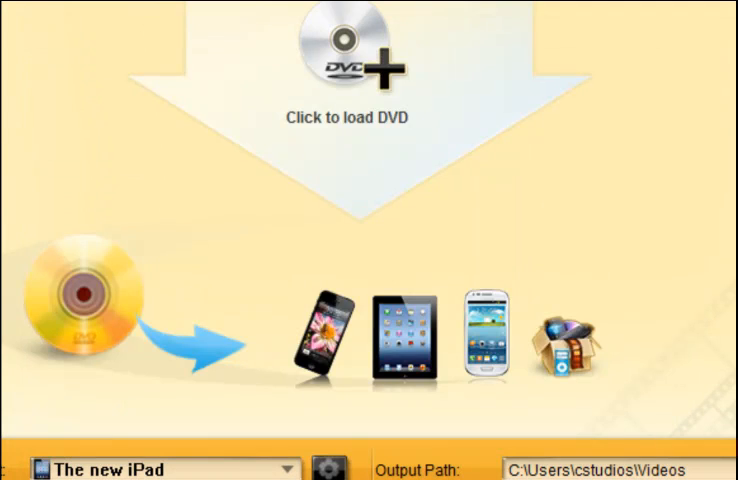
click(258, 38)
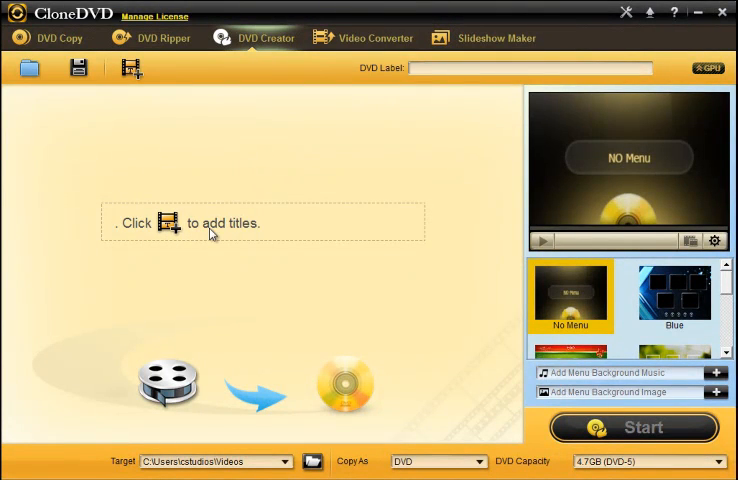
mouse_move(606, 328)
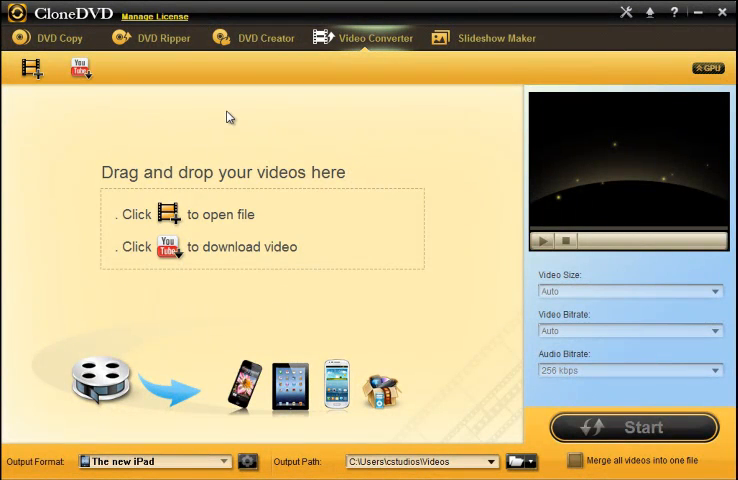
mouse_move(222, 148)
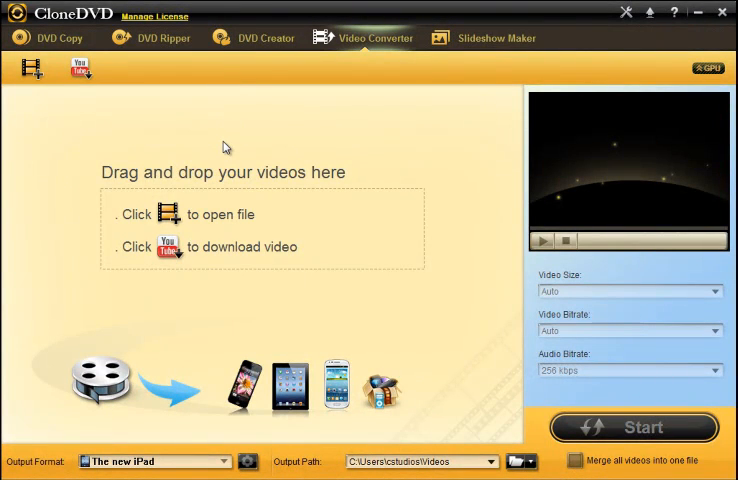
mouse_move(252, 260)
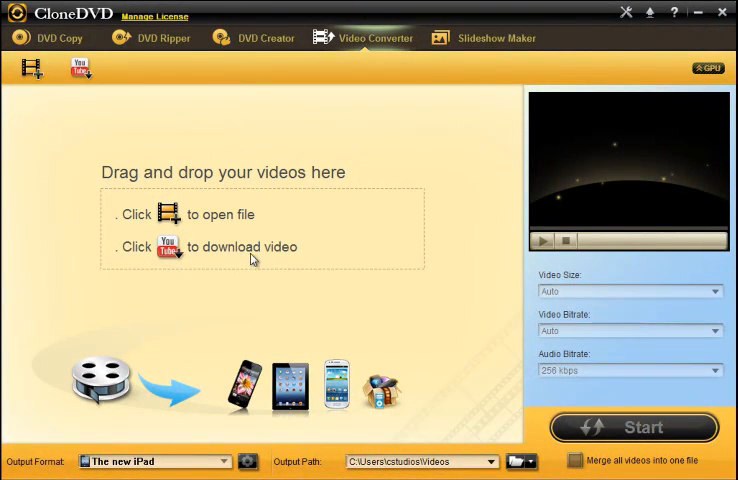
mouse_move(222, 462)
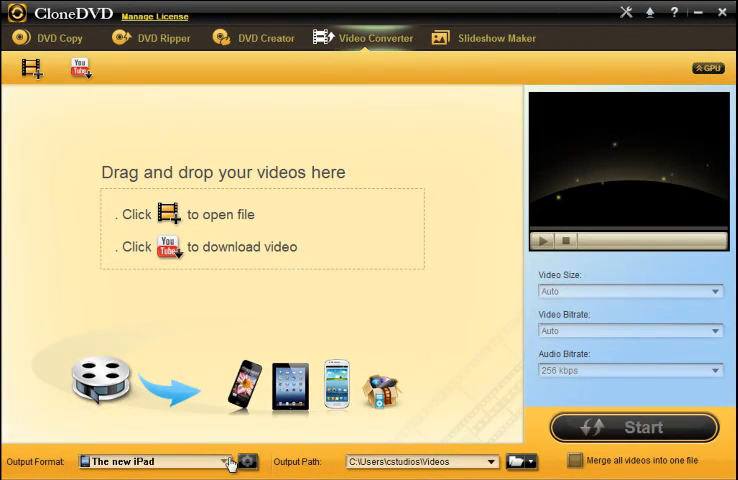
- Review the Video Download window from the Video Converter page and close it
click(226, 460)
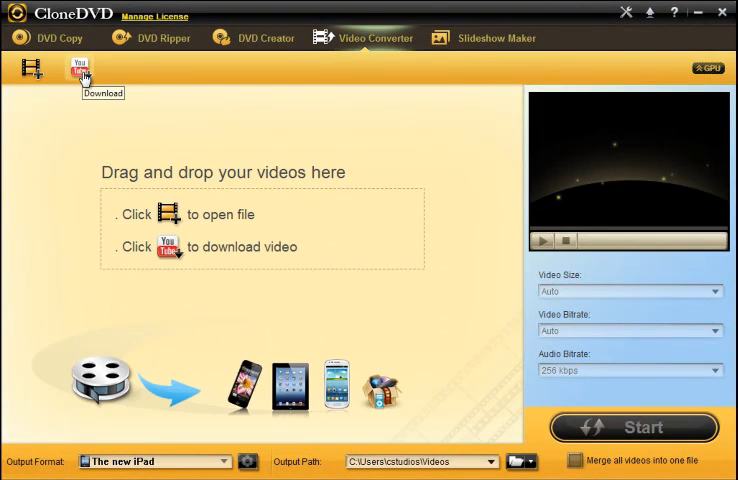
click(78, 68)
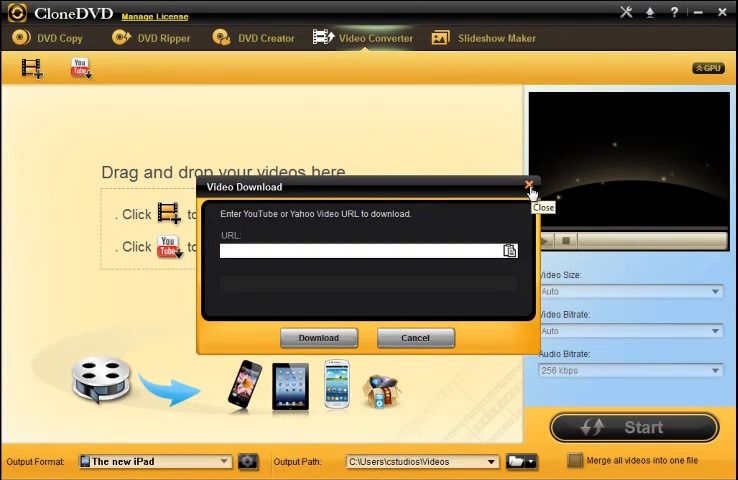
click(496, 38)
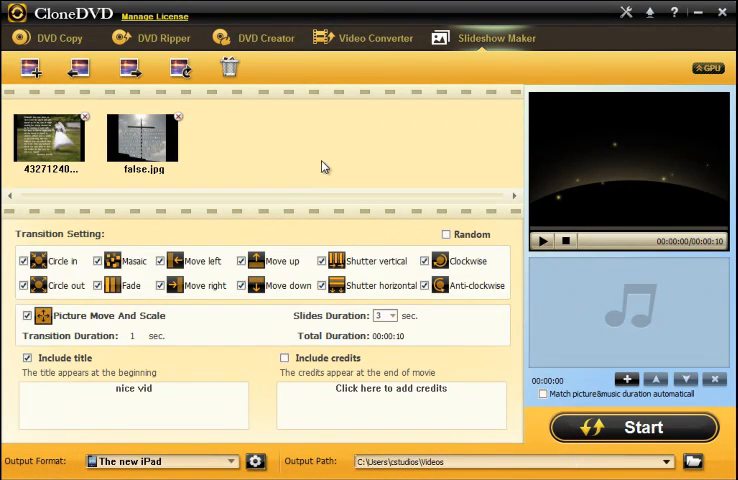
mouse_move(56, 164)
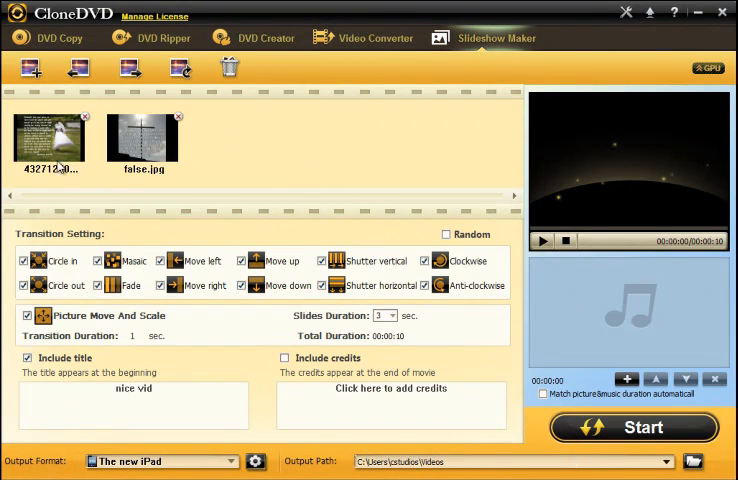
mouse_move(252, 158)
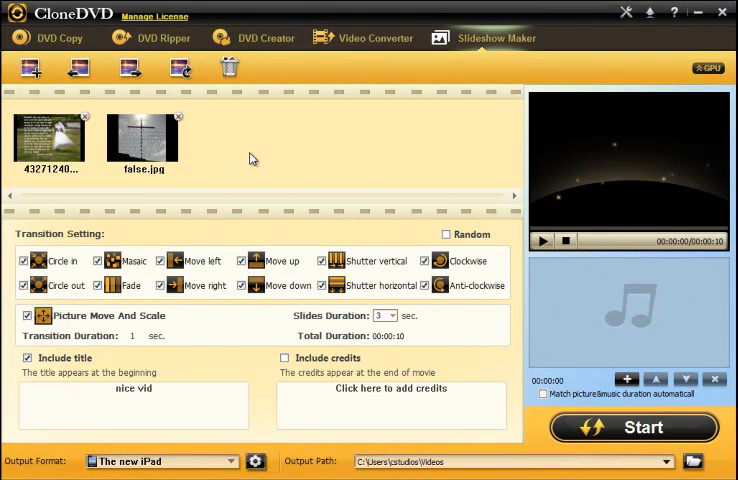
mouse_move(456, 284)
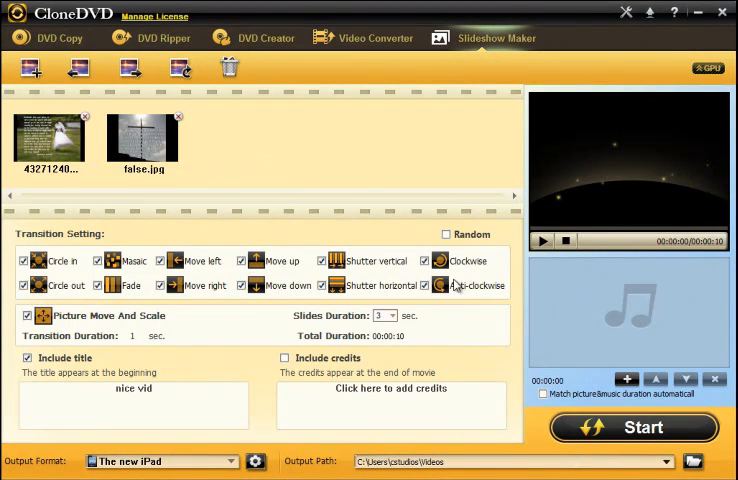
mouse_move(394, 334)
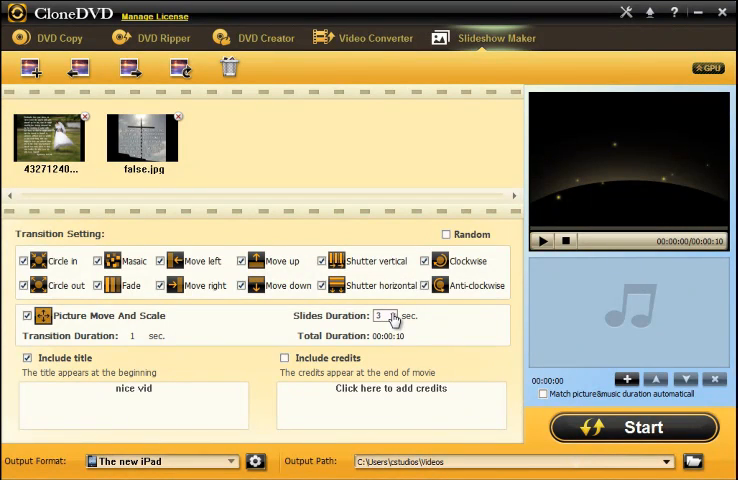
- Keep the slide duration at 3 sec. in Slideshow Maker and return to DVD Copy
click(394, 316)
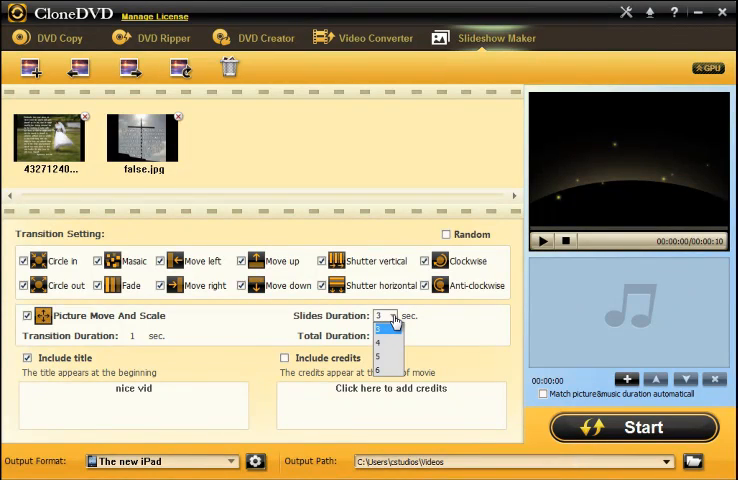
click(382, 316)
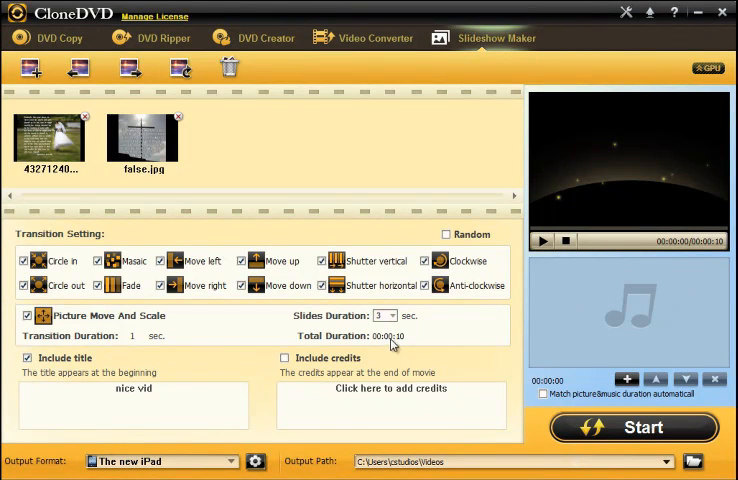
click(64, 38)
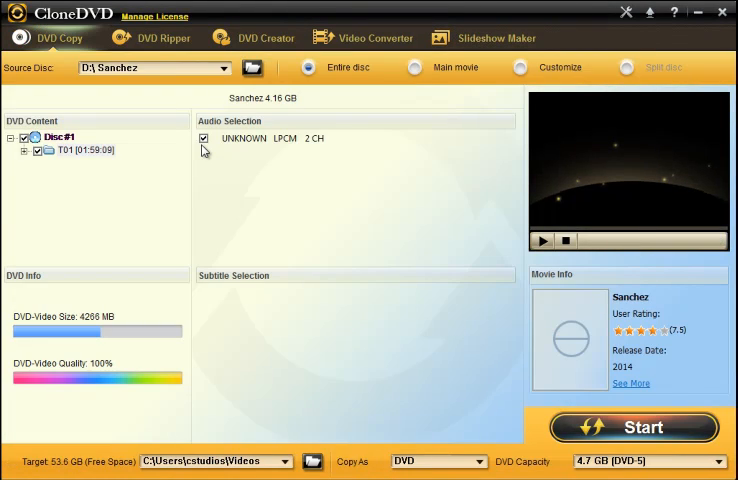